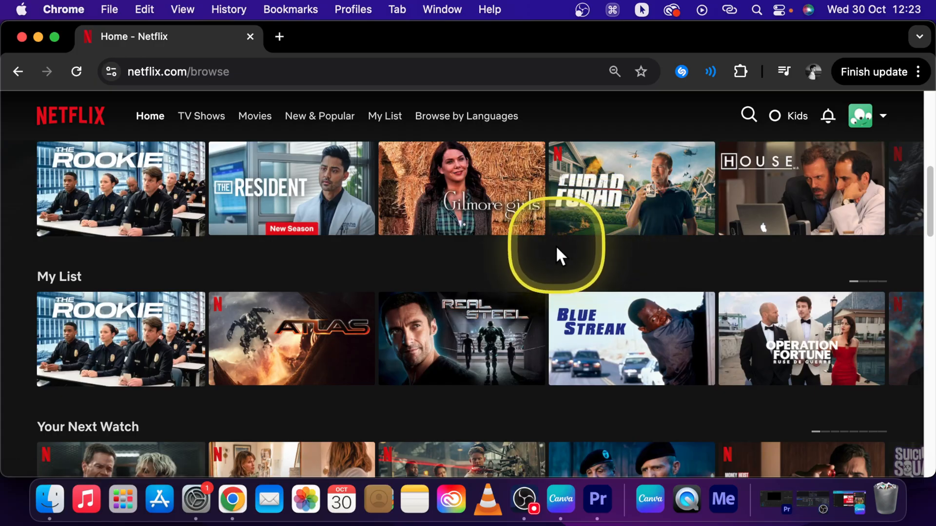
pyautogui.moveTo(334, 250)
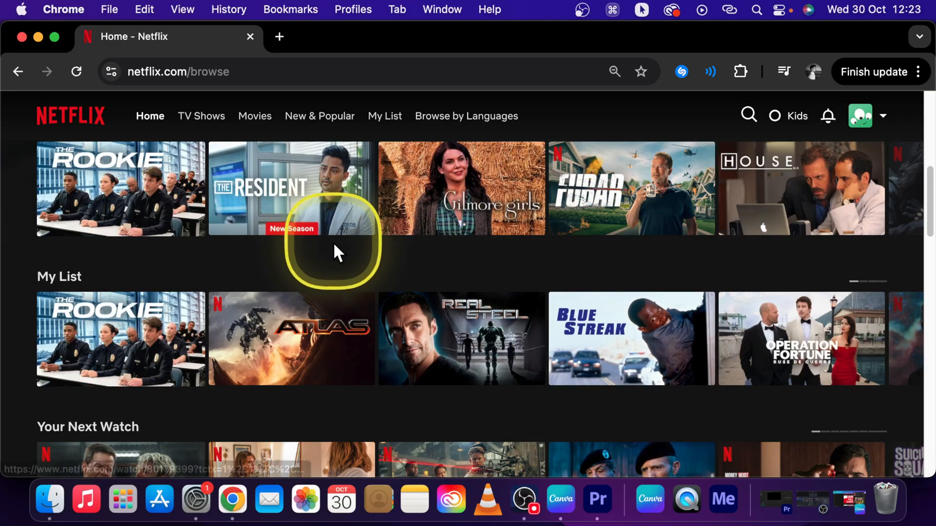
# - Open the profile avatar dropdown listing profiles, Manage Profiles, Account and Help Center
pyautogui.click(860, 116)
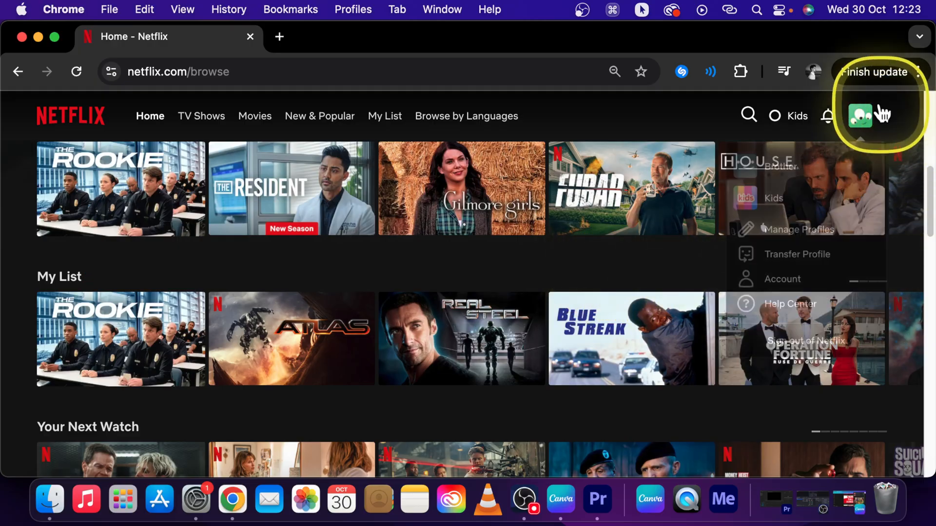
pyautogui.click(859, 116)
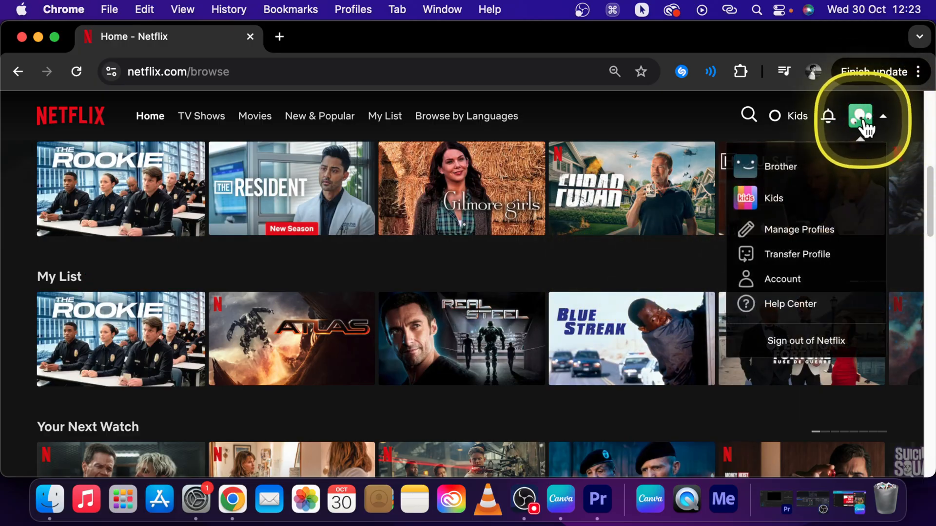
pyautogui.moveTo(781, 278)
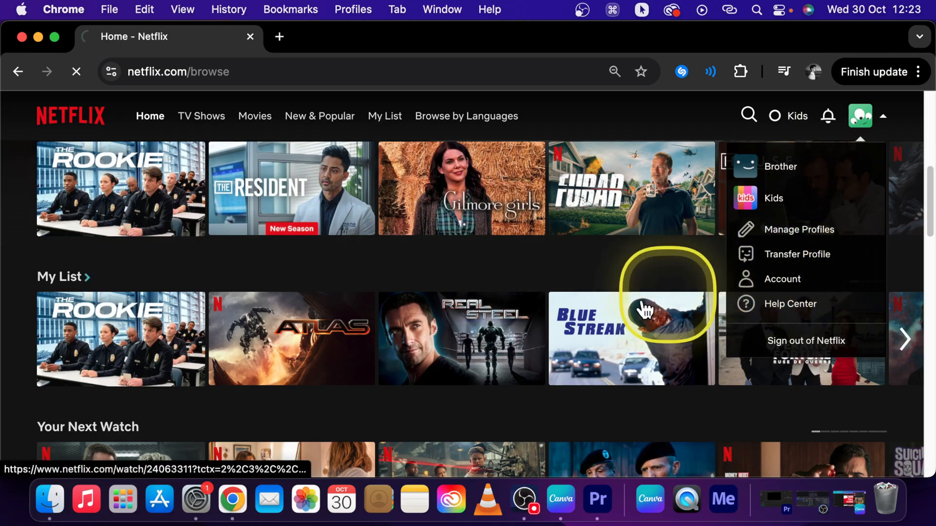
# - Go to the Account page and scroll down toward the profile settings links
pyautogui.click(782, 279)
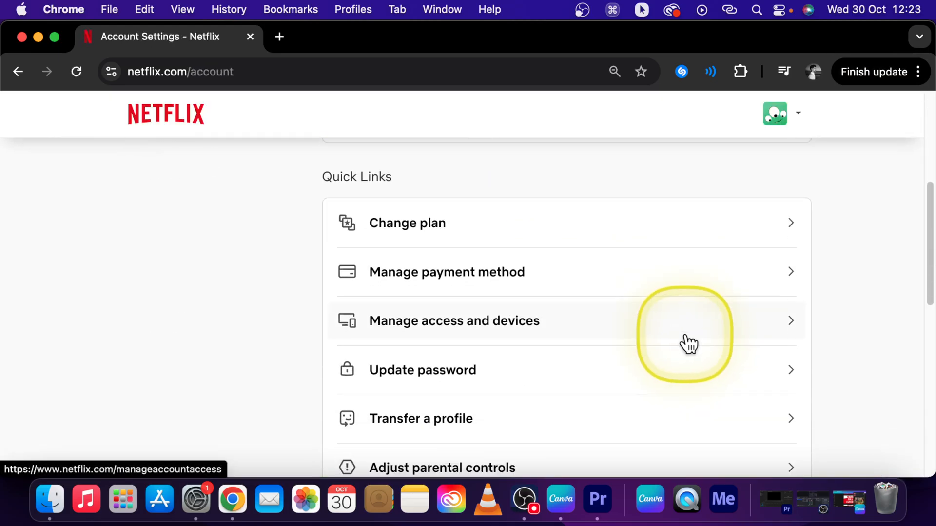
pyautogui.scroll(-3)
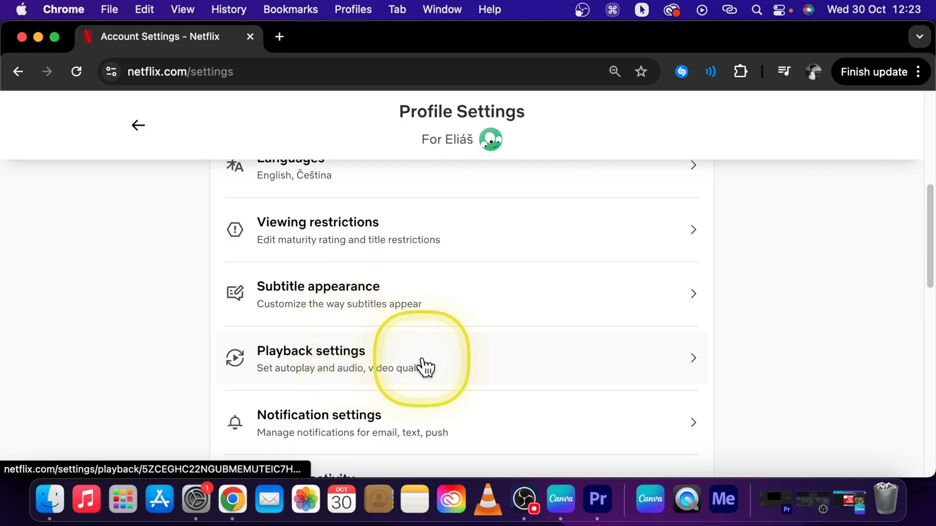
# - In Playback settings, untick 'Autoplay next episode' and 'Autoplay previews while browsing'
pyautogui.click(421, 358)
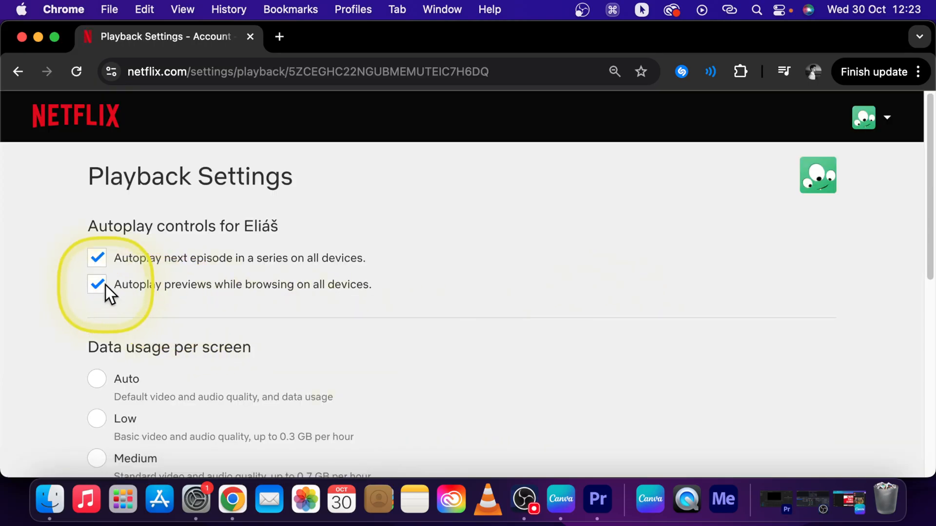
pyautogui.click(96, 258)
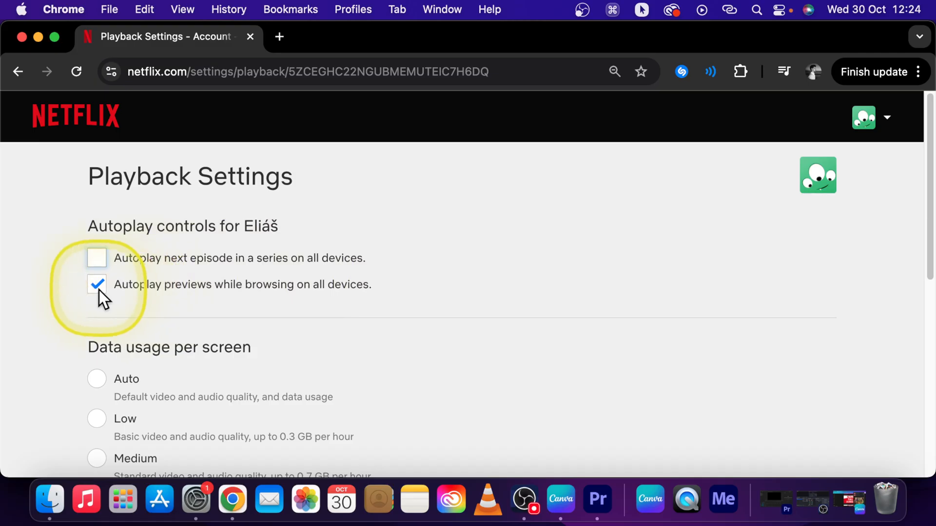
pyautogui.click(96, 284)
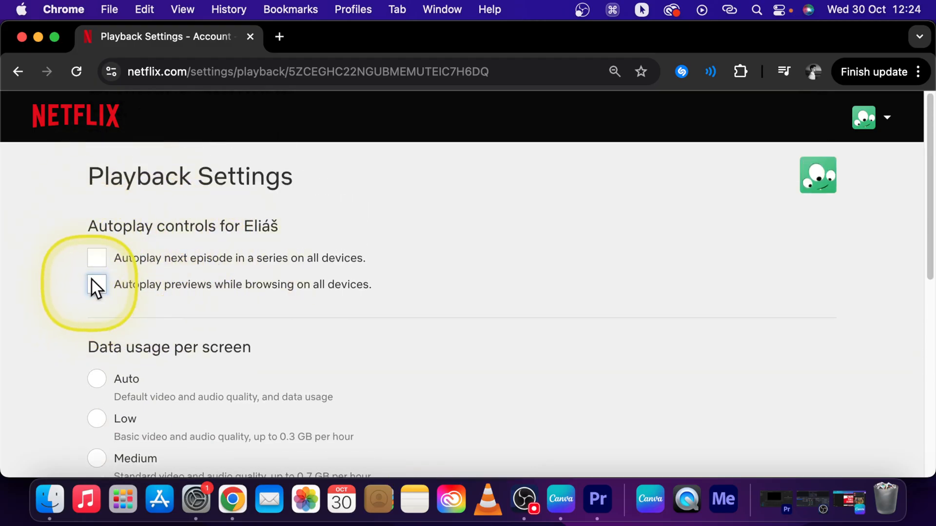
pyautogui.click(96, 284)
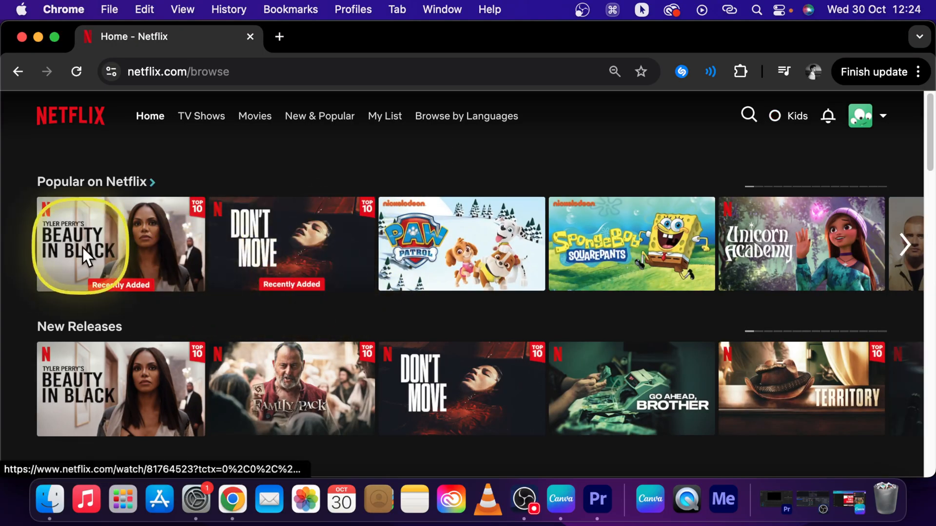
pyautogui.moveTo(83, 245)
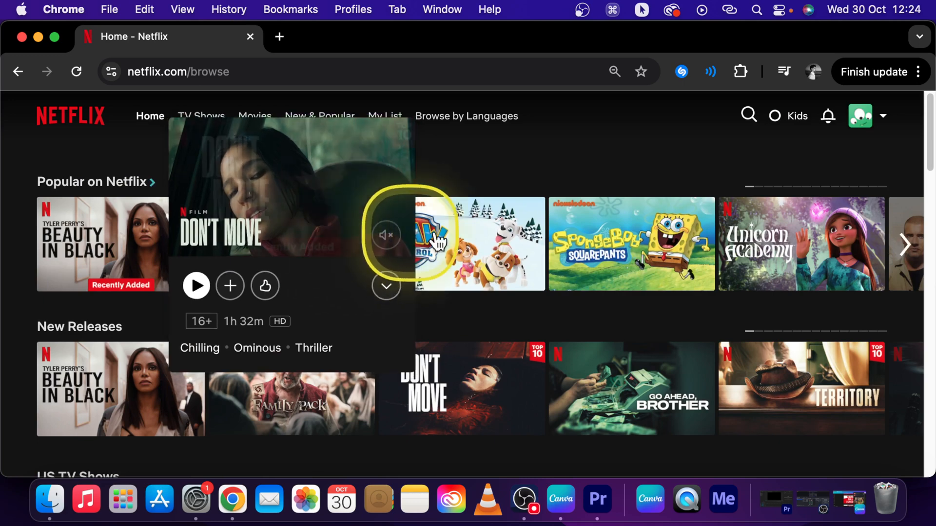
# - Reopen the profile dropdown and go to the Account page
pyautogui.click(859, 115)
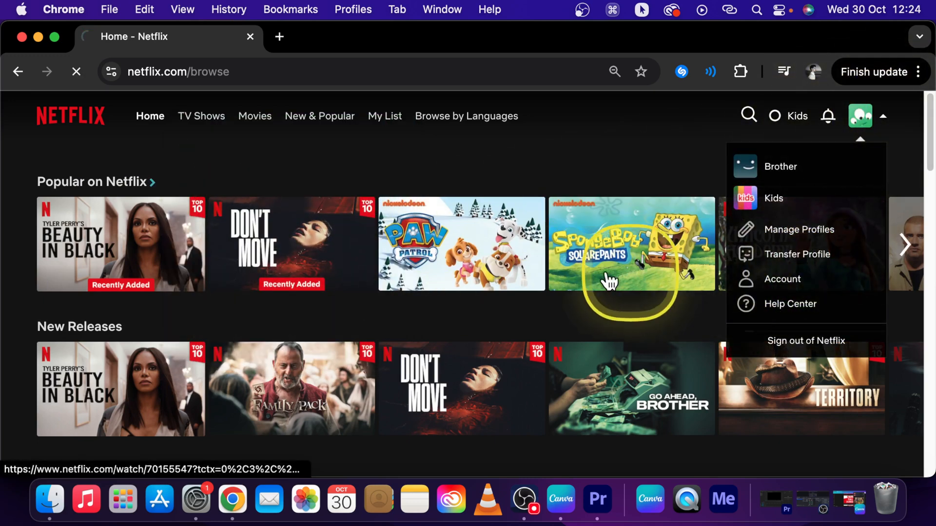
pyautogui.click(782, 279)
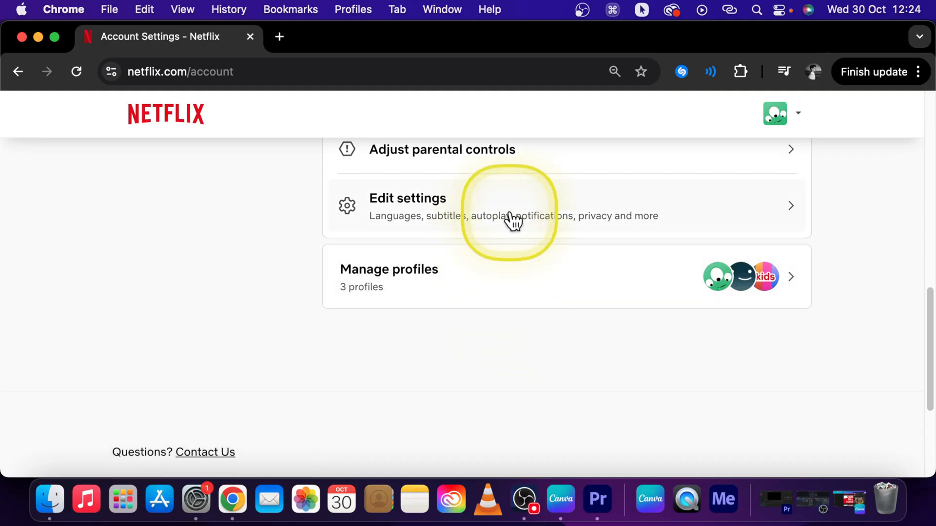
# - Open the profile's Playback settings and save the autoplay changes
pyautogui.click(407, 205)
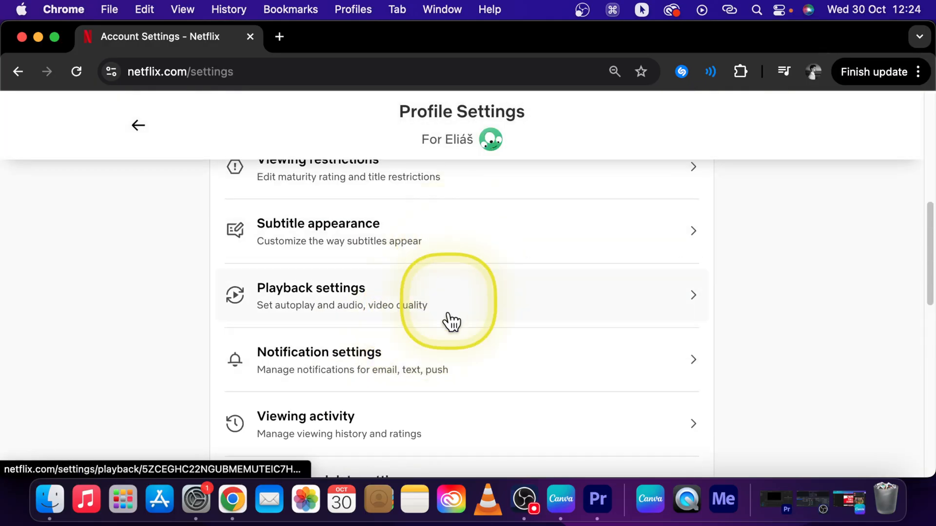
pyautogui.click(310, 294)
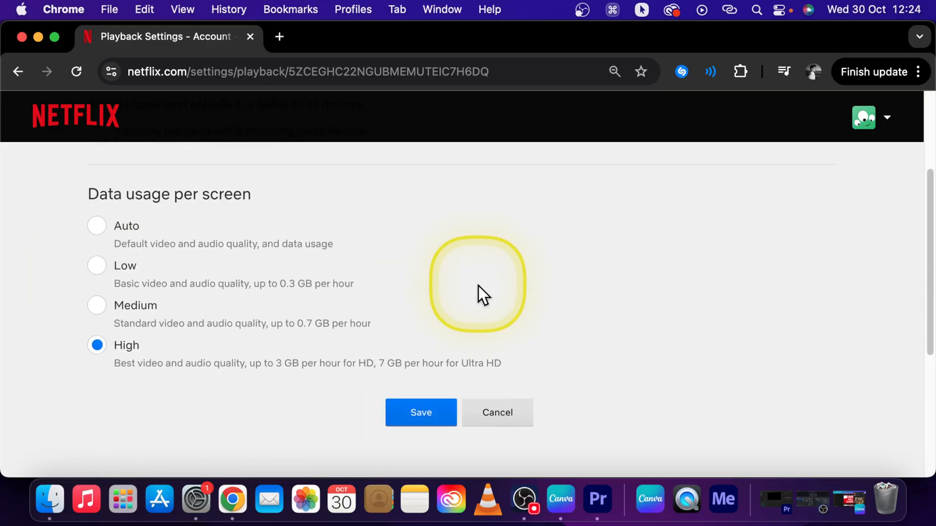
pyautogui.click(420, 413)
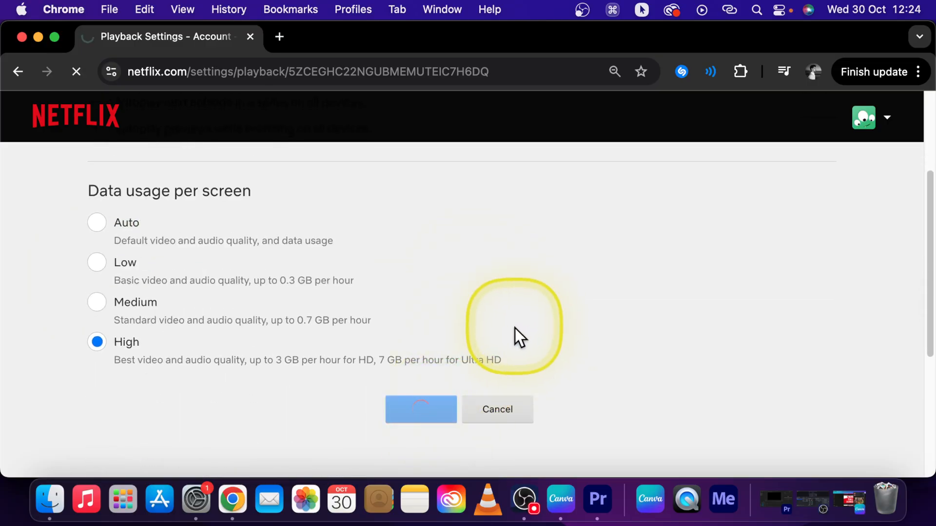
pyautogui.click(420, 409)
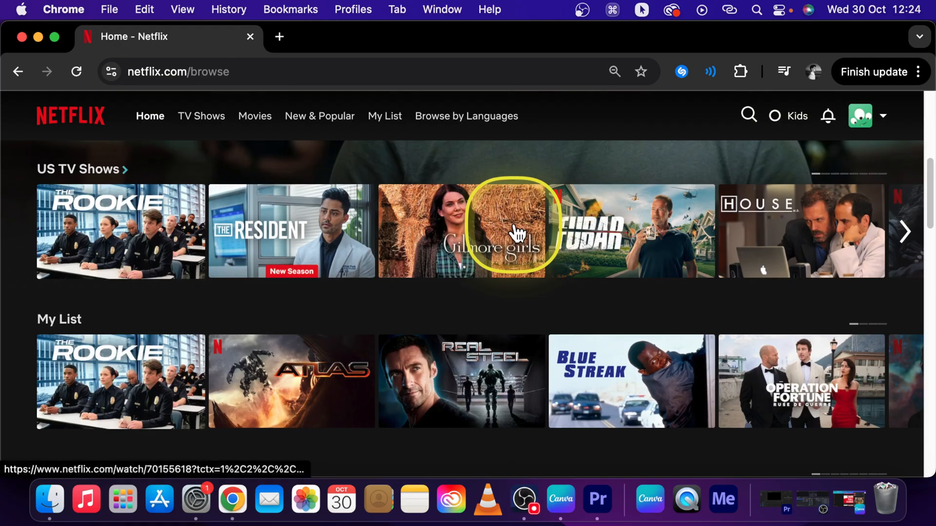
# - Scroll the home page to My List and Your Next Watch to confirm no previews autoplay
pyautogui.scroll(-3)
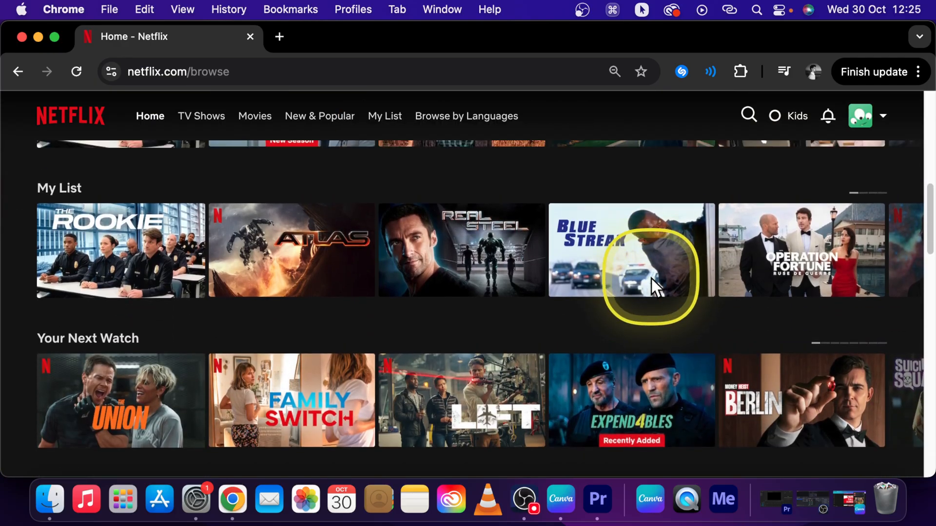